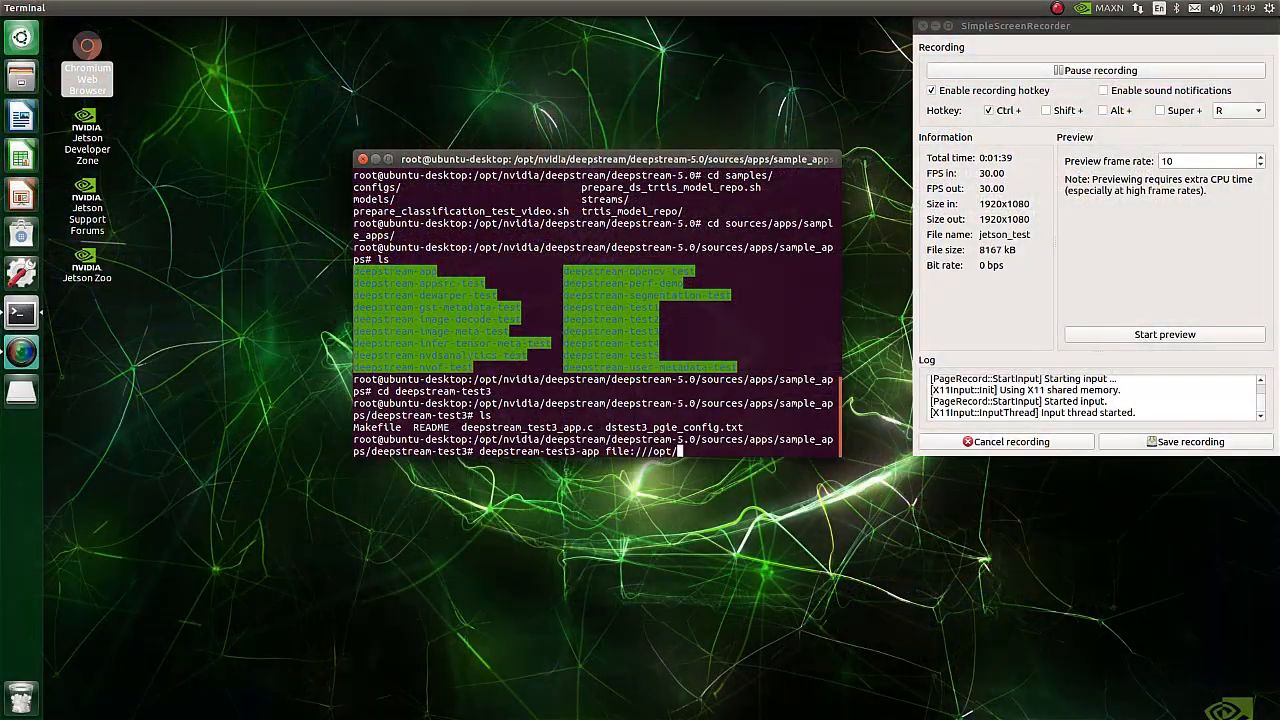
pyautogui.write('nvidia/deepstream/d')
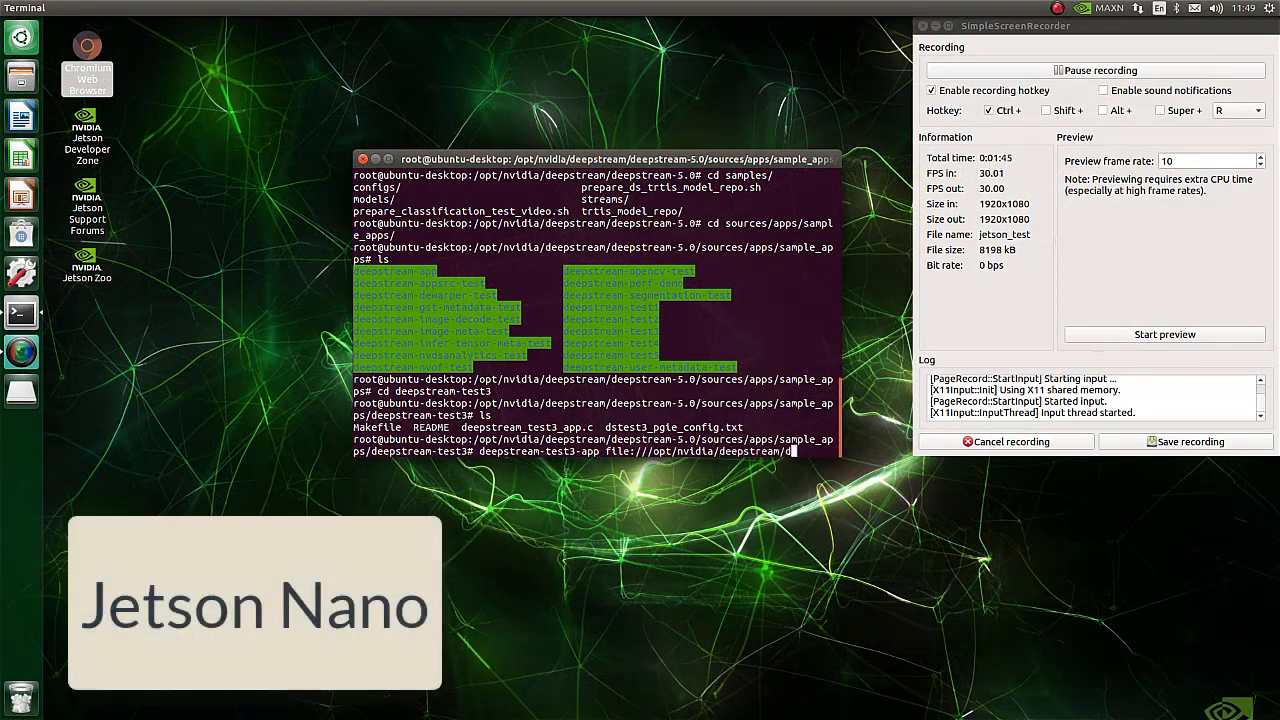